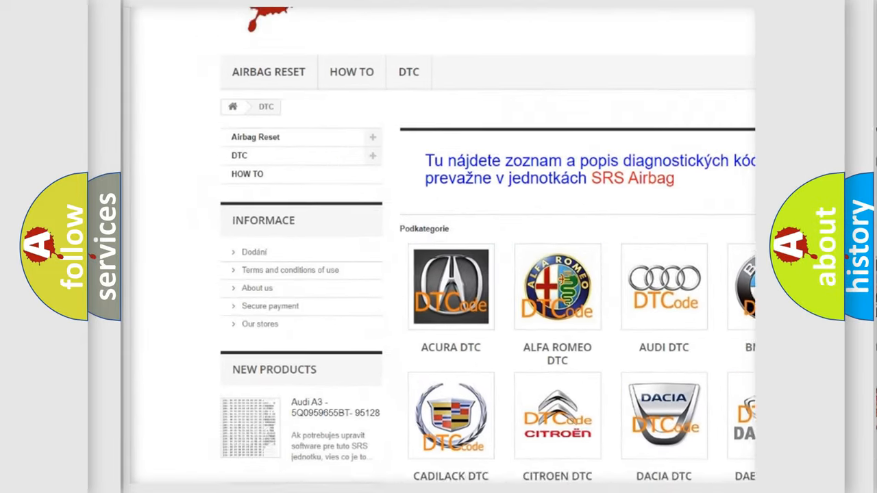
{"action": "scroll", "scroll_direction": "down", "scroll_amount": 3}
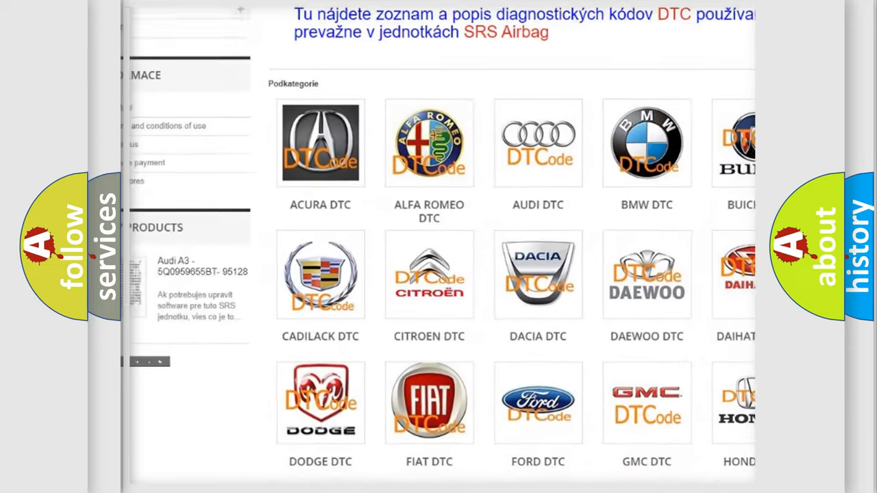
{"action": "scroll", "scroll_direction": "down", "scroll_amount": 3}
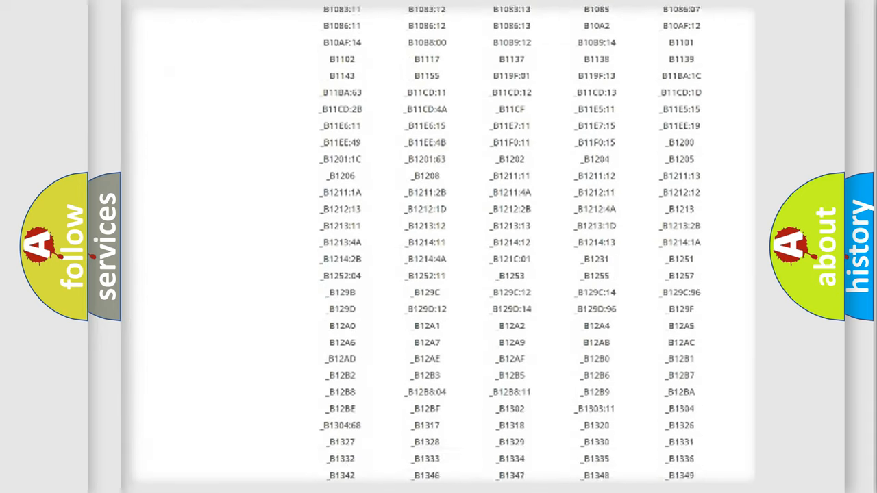
{"action": "scroll", "scroll_direction": "down", "scroll_amount": 3}
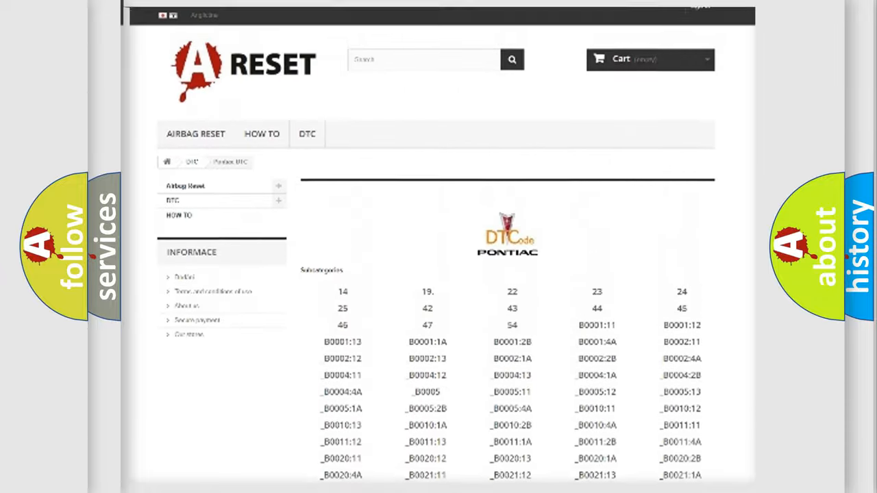
{"action": "scroll", "scroll_direction": "up", "scroll_amount": 3}
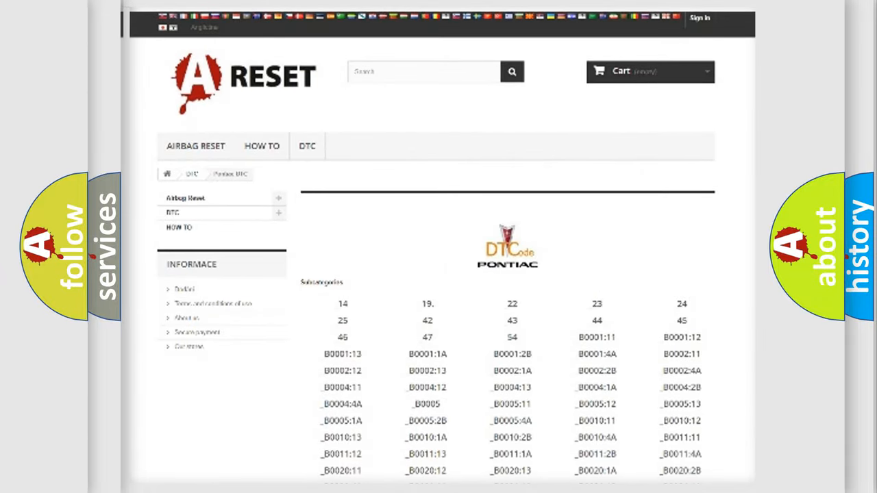